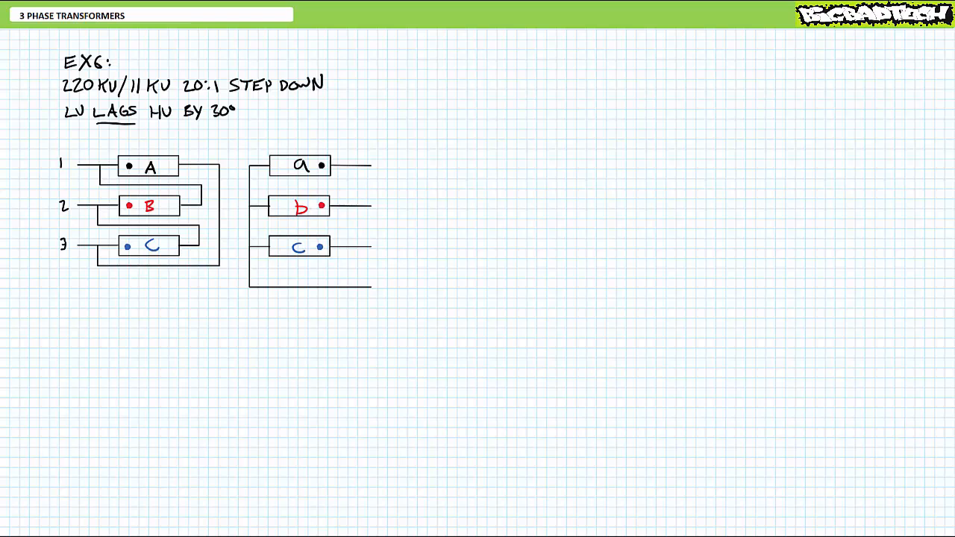
- Cross out YNd11 in red and write the note that LV lags HV by 30°
left_click_drag(45, 141, 388, 302)
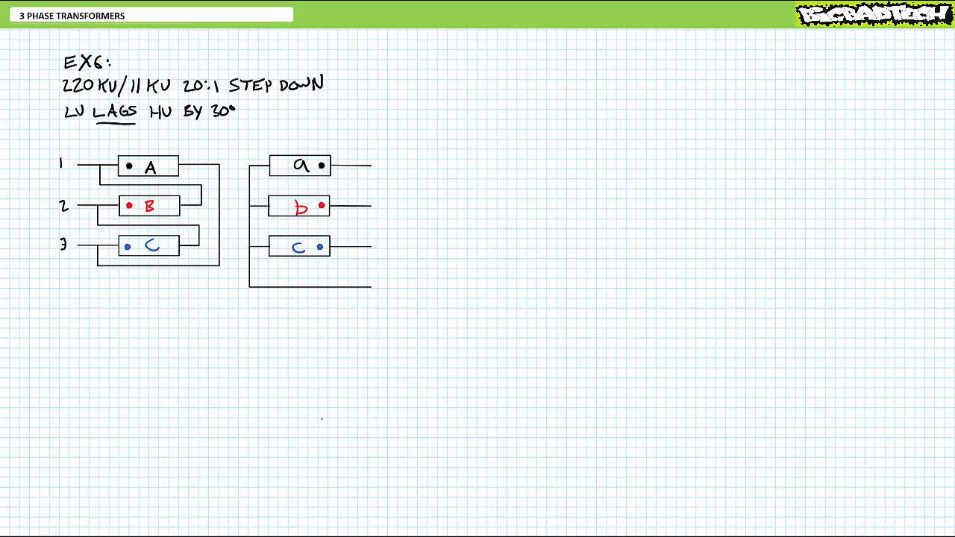
left_click_drag(44, 142, 233, 302)
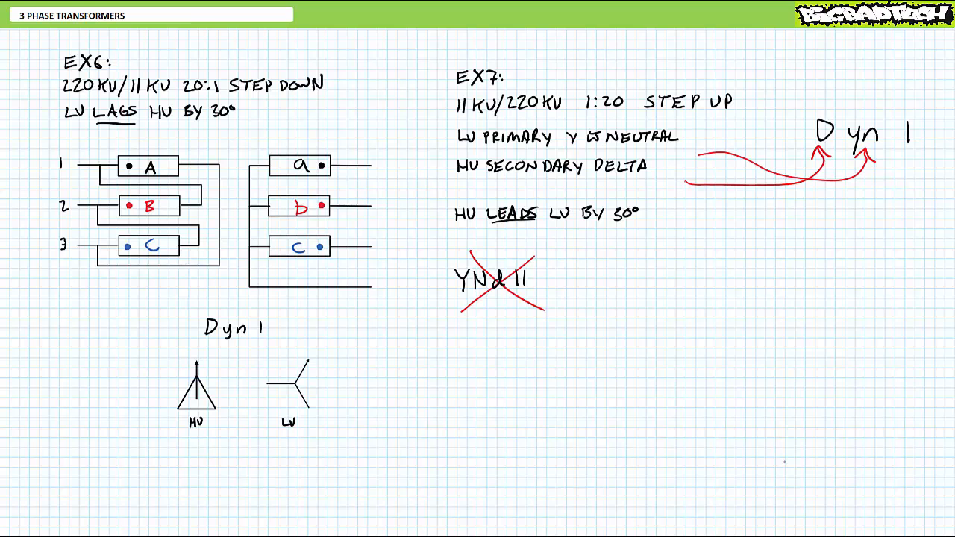
type("LU LAGS HU BY 30°")
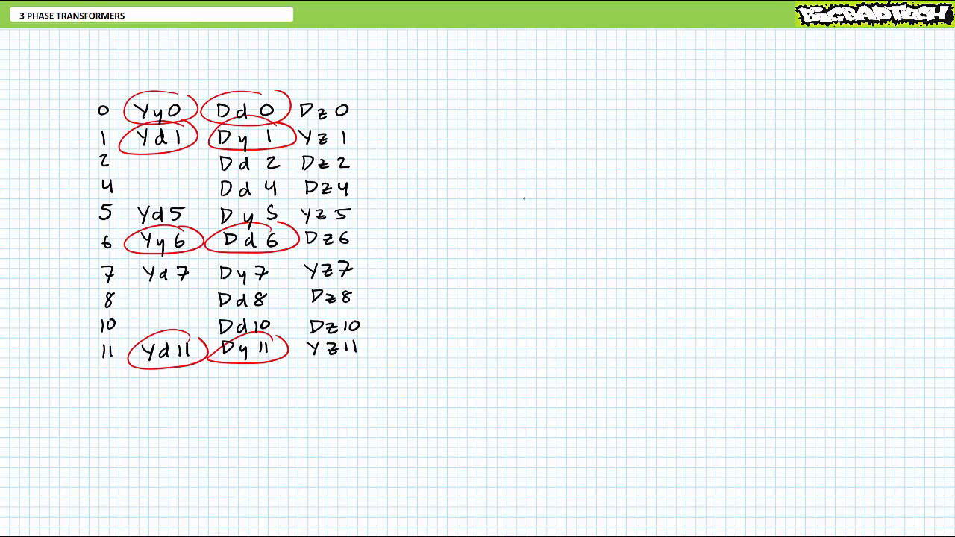
- Mark a vector group entry on the fresh clock-number listing page
left_click_drag(132, 215, 194, 215)
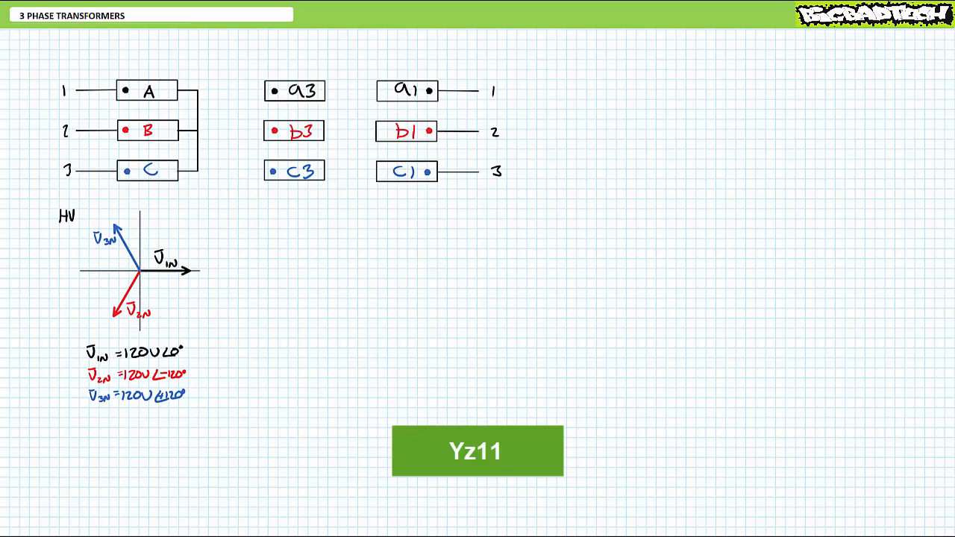
- Draw an LV winding vector arrow beside the HV phasor diagram
left_click_drag(150, 90, 381, 57)
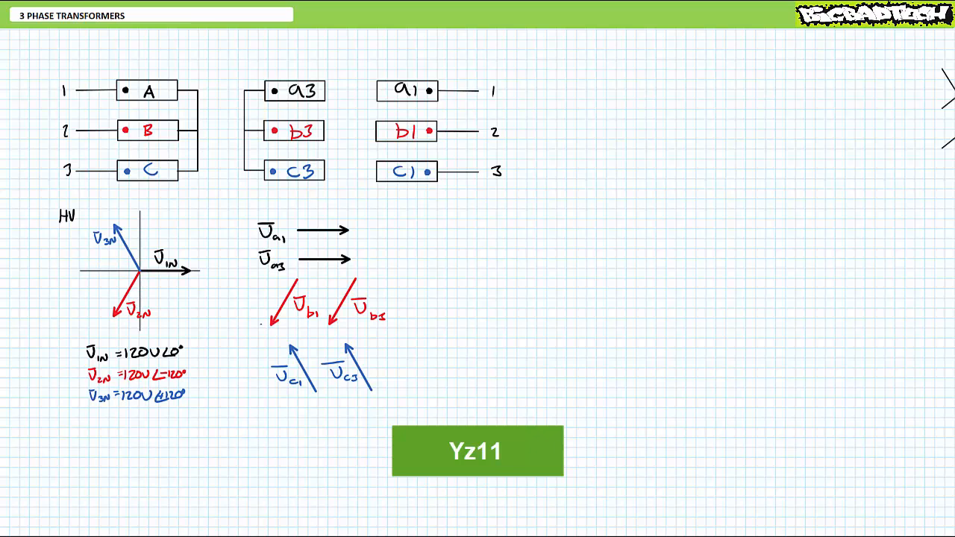
- Draw a crossing wire between the split winding halves for the zigzag connection
left_click_drag(321, 116, 377, 91)
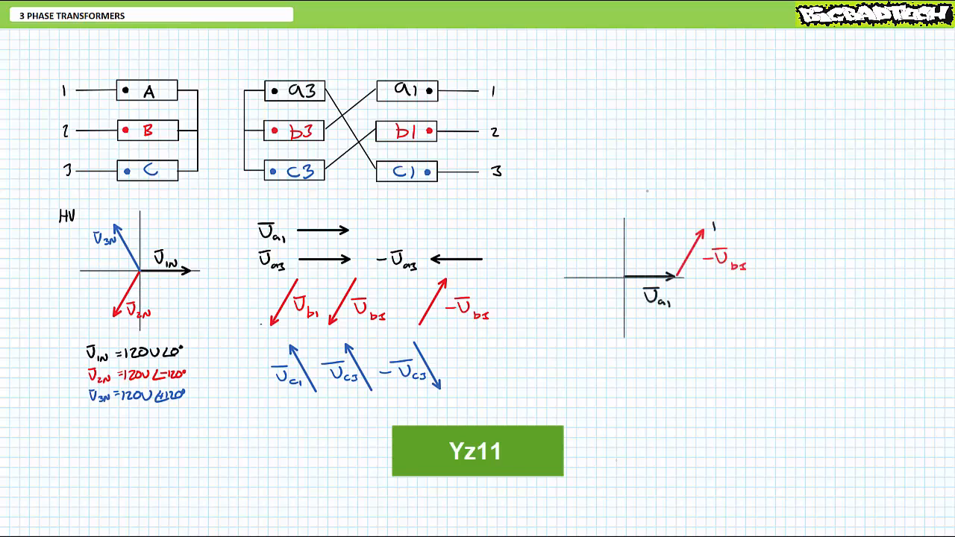
left_click_drag(627, 277, 709, 227)
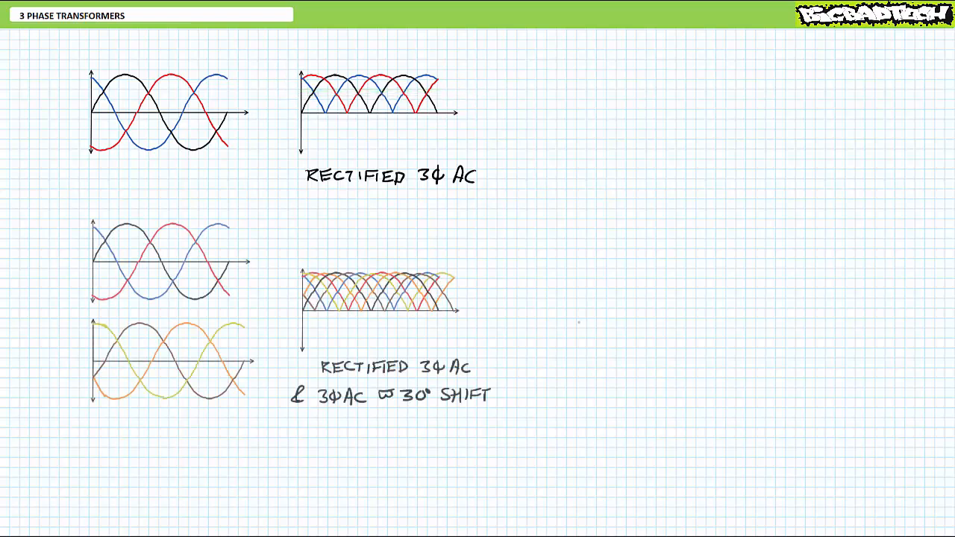
- Box one three-phase waveform set for emphasis on the comparison page
left_click(171, 256)
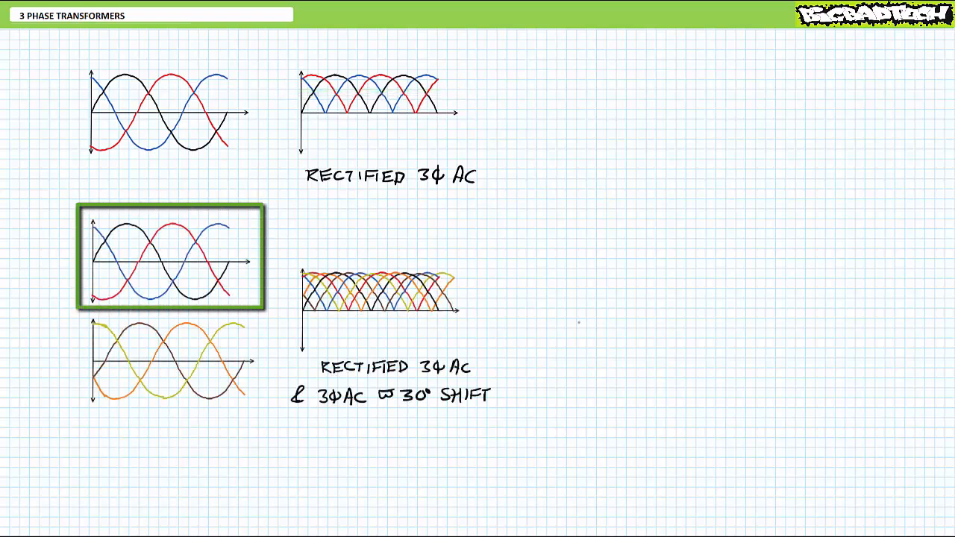